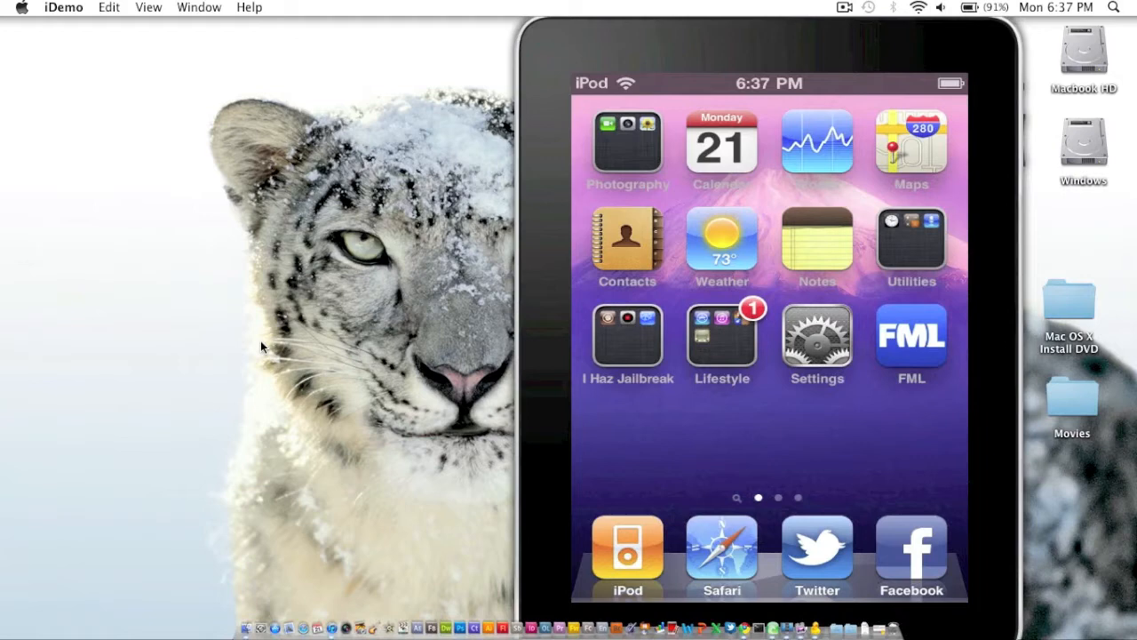
mouse_move(501, 622)
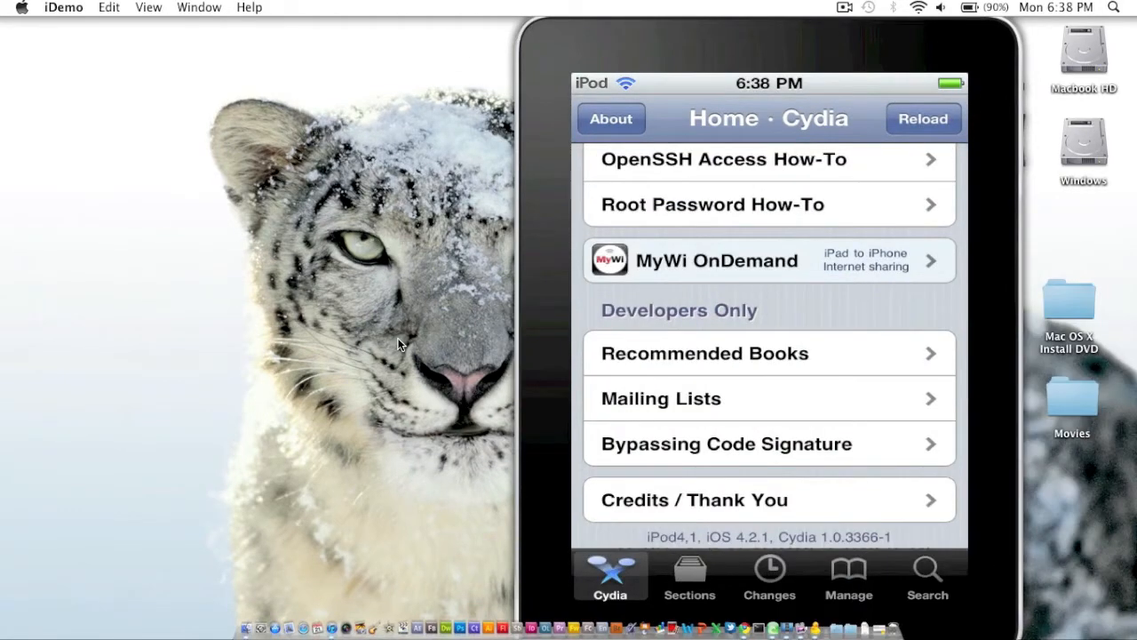
- From the OpenSSH Access How-To in Cydia, reach the OpenSSH package page showing 5.8p1-9 installed
scroll("down", 3)
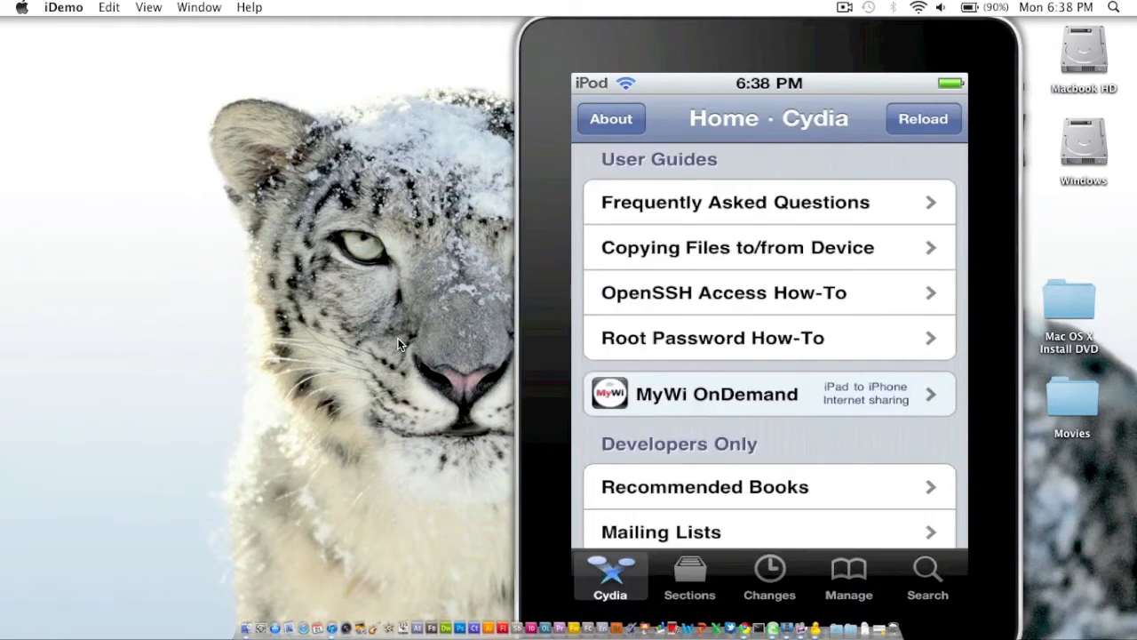
left_click(721, 292)
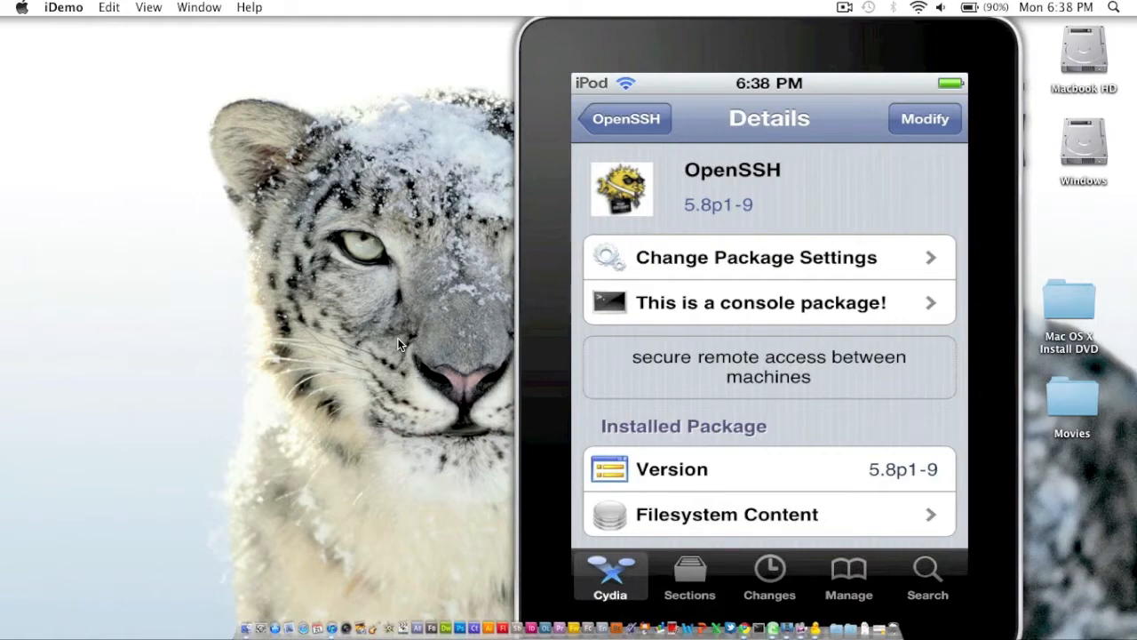
left_click(768, 302)
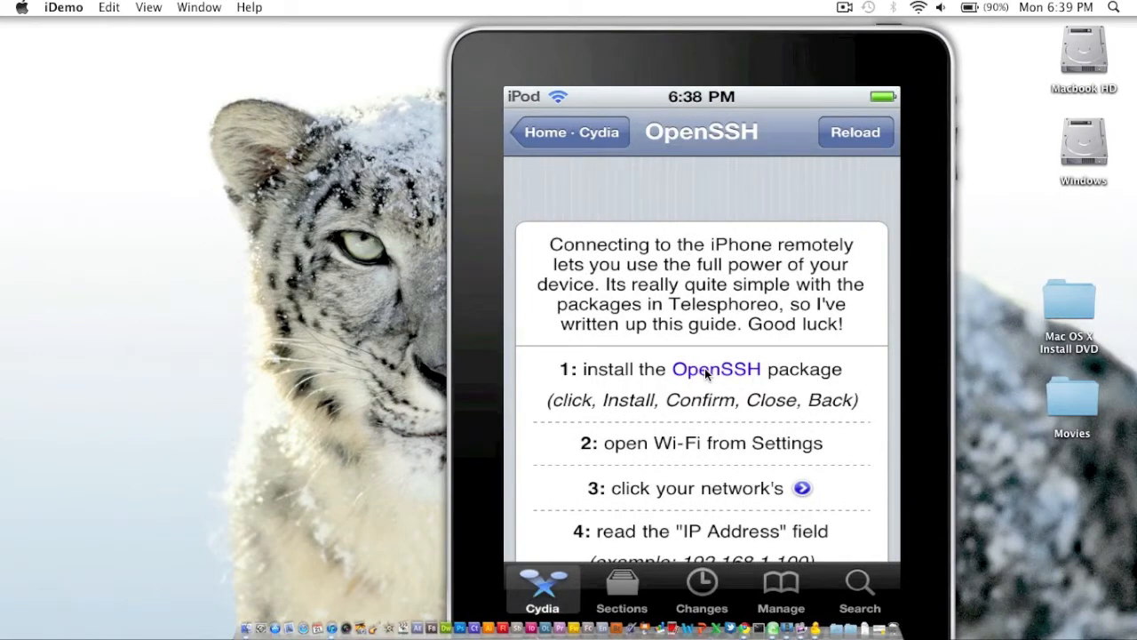
left_click(714, 370)
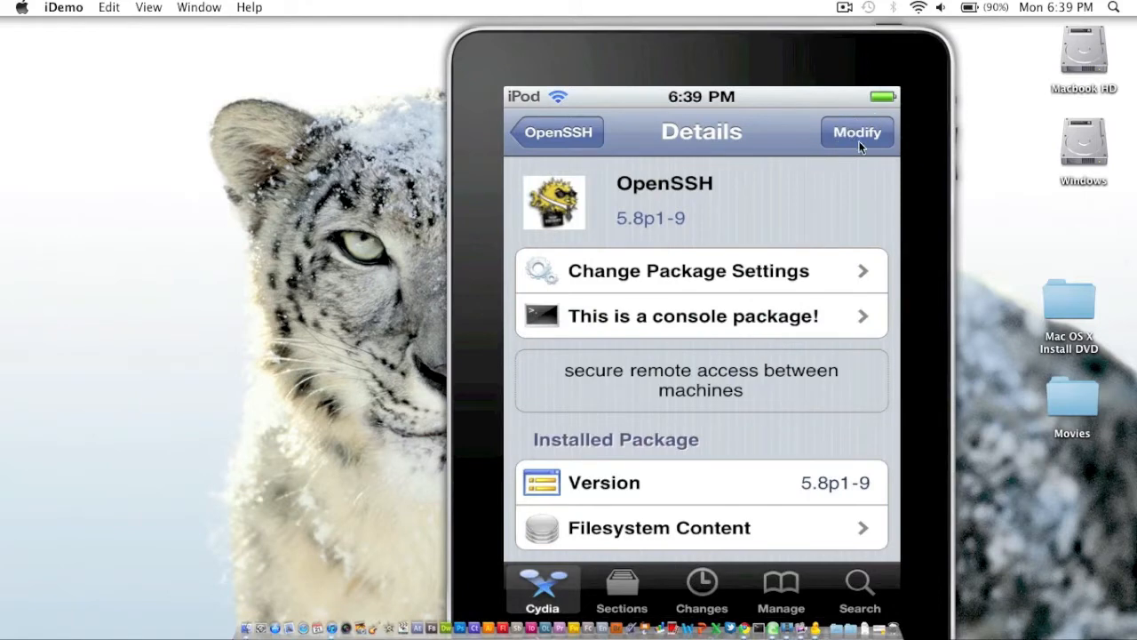
mouse_move(871, 140)
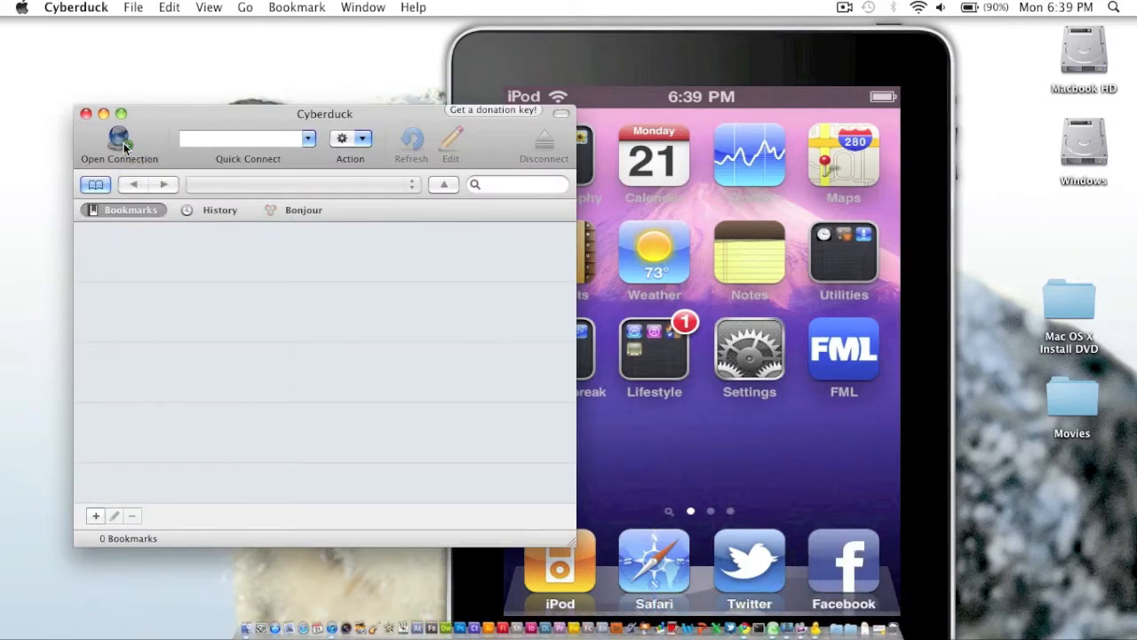
- Start a new Cyberduck connection and look up the iPod's IP address in its Wi-Fi settings
left_click(119, 140)
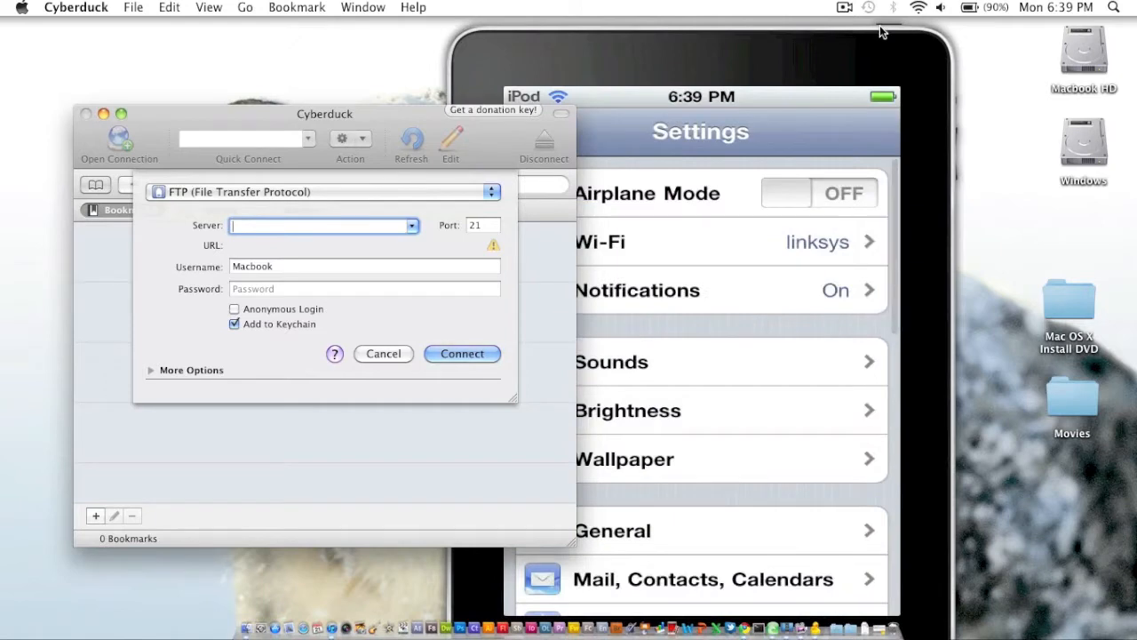
left_click(817, 242)
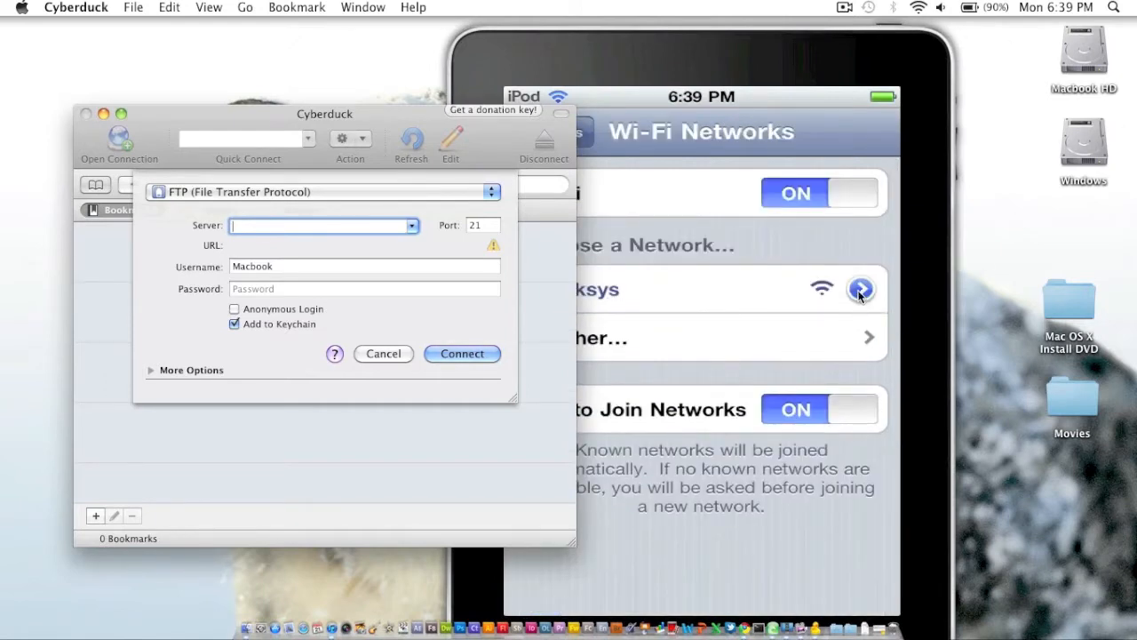
left_click(842, 7)
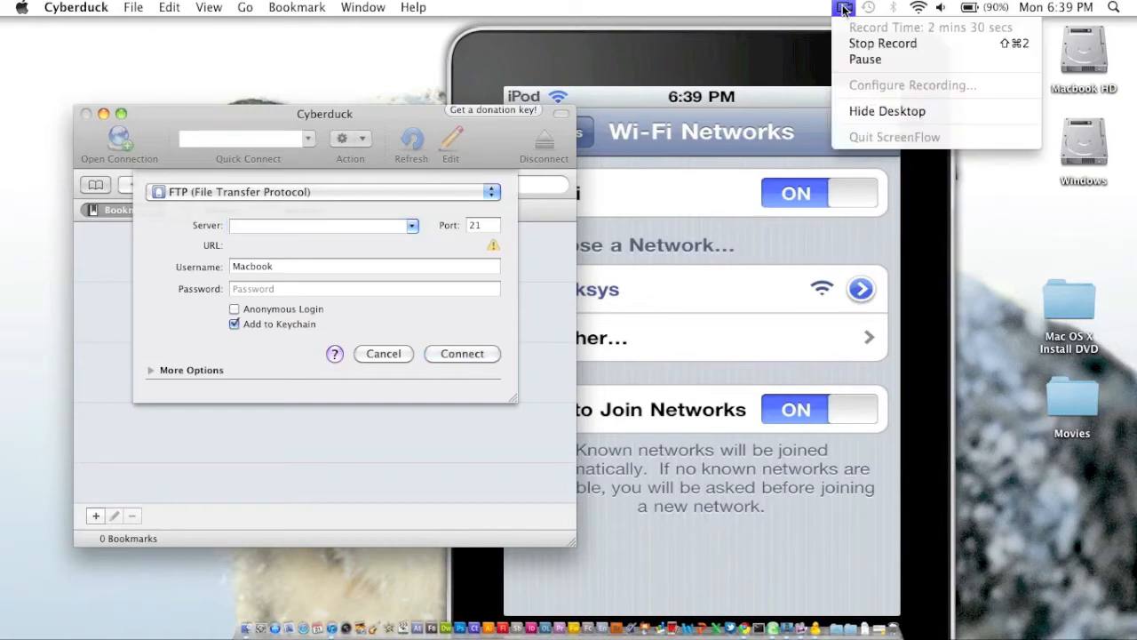
mouse_move(860, 58)
type("192.168.1.114")
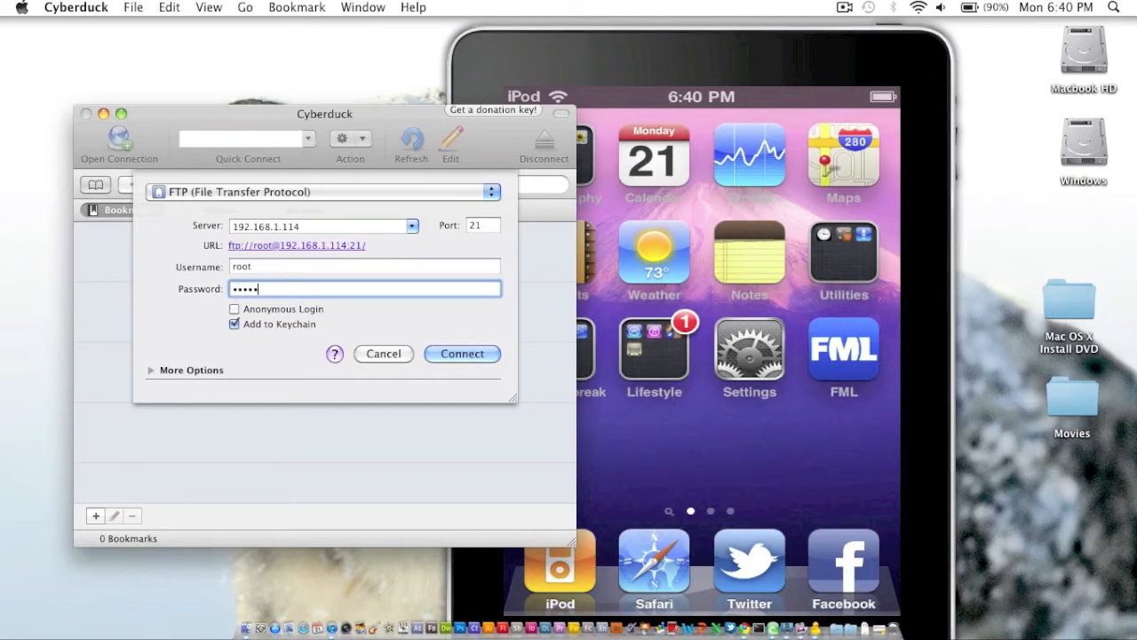
- Attempt the FTP connection, dismiss the Connection refused error and return to the connection form
left_click(462, 353)
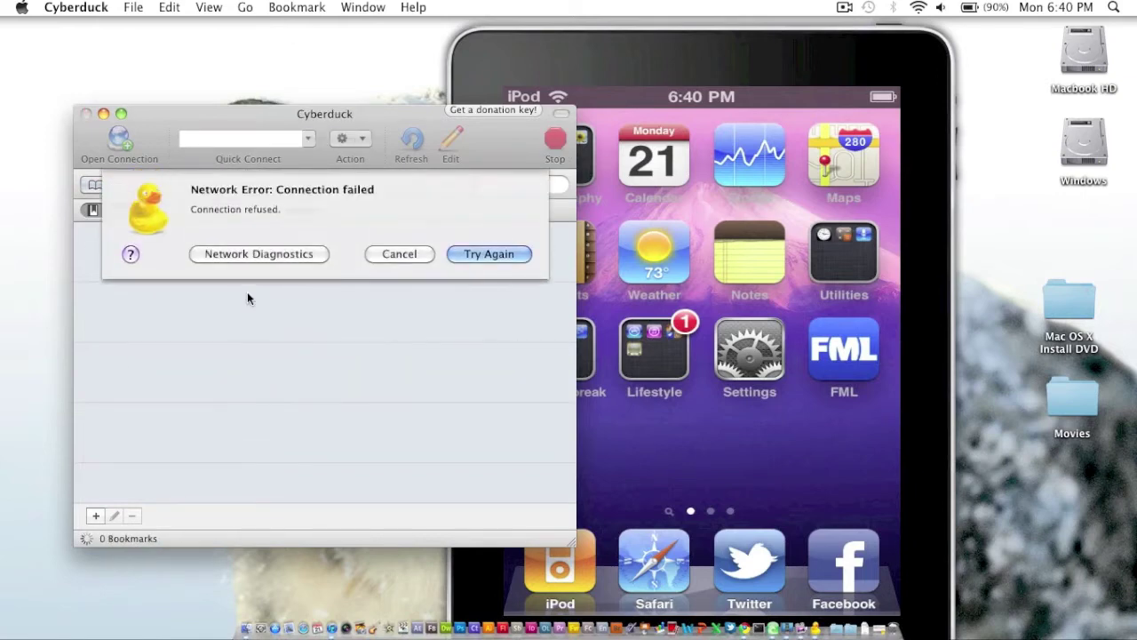
left_click(489, 254)
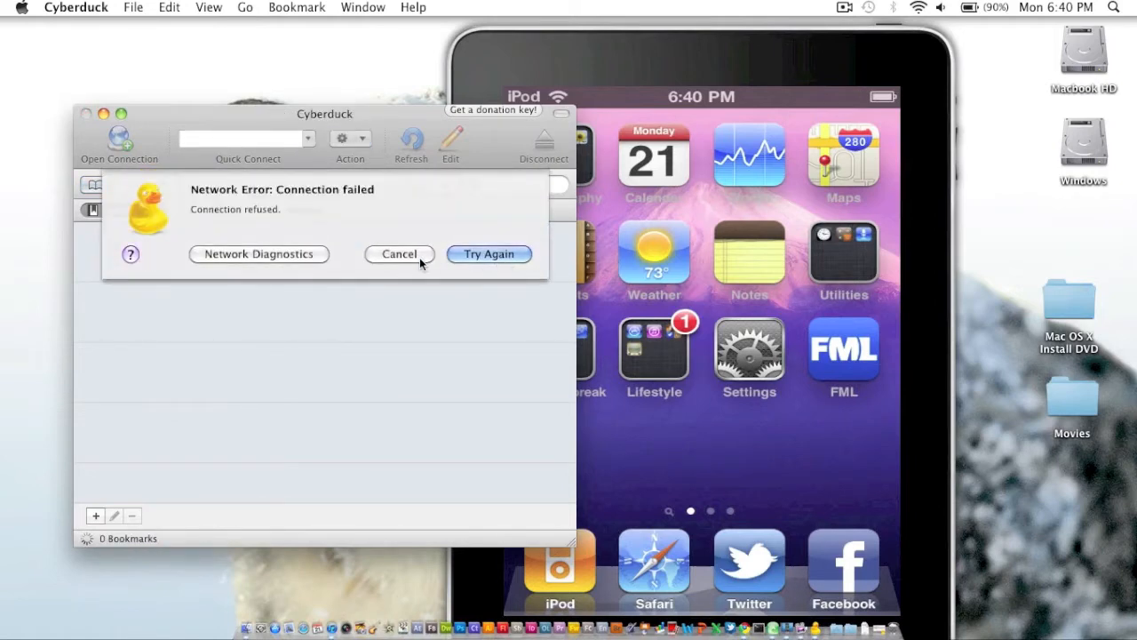
left_click(398, 254)
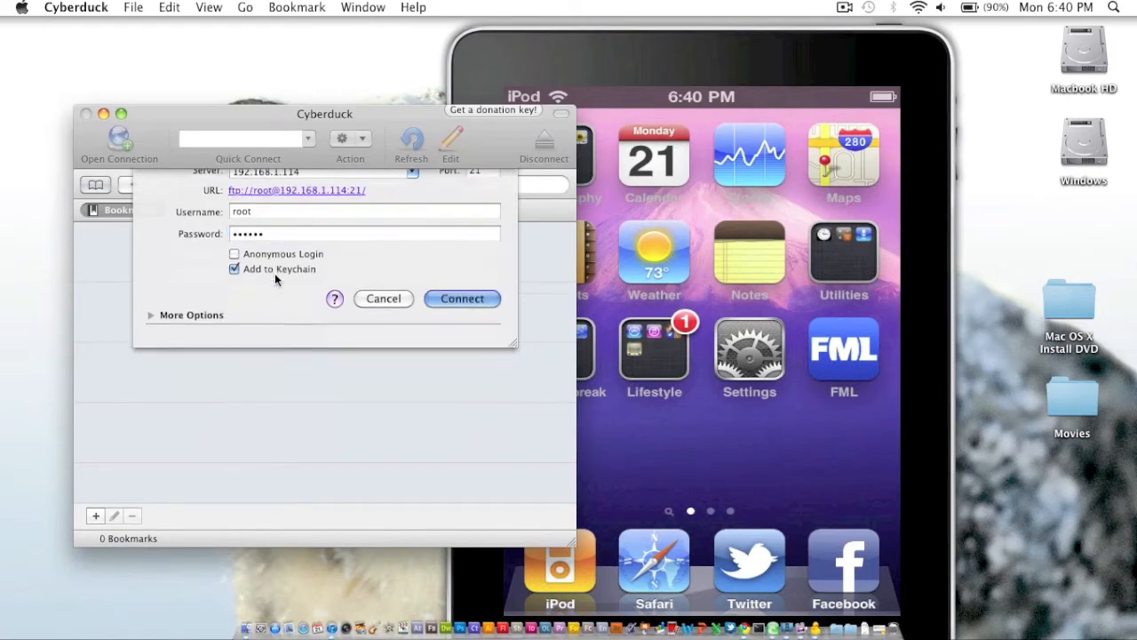
left_click(462, 299)
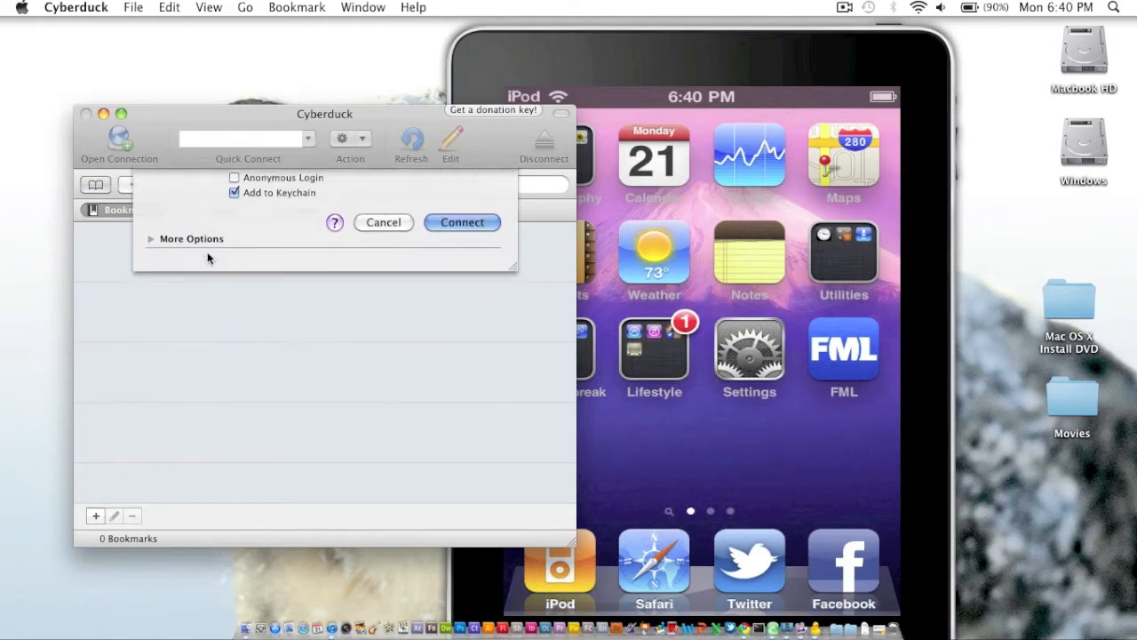
left_click(462, 222)
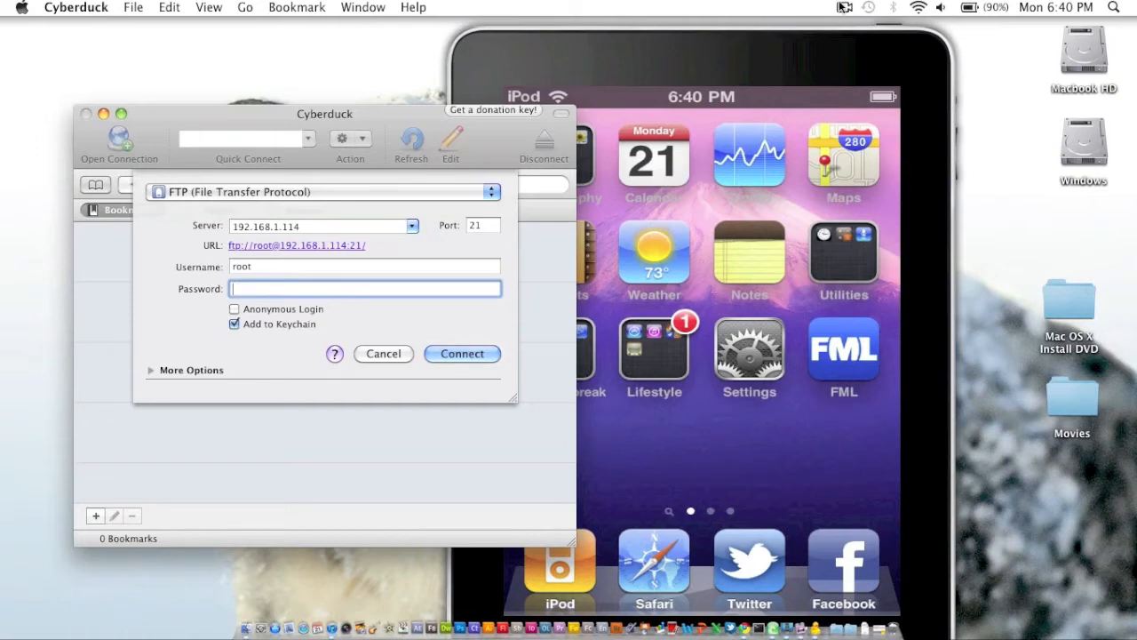
- Switch the protocol to SFTP, connect to 192.168.1.114 as root and allow the unknown host key
left_click(843, 7)
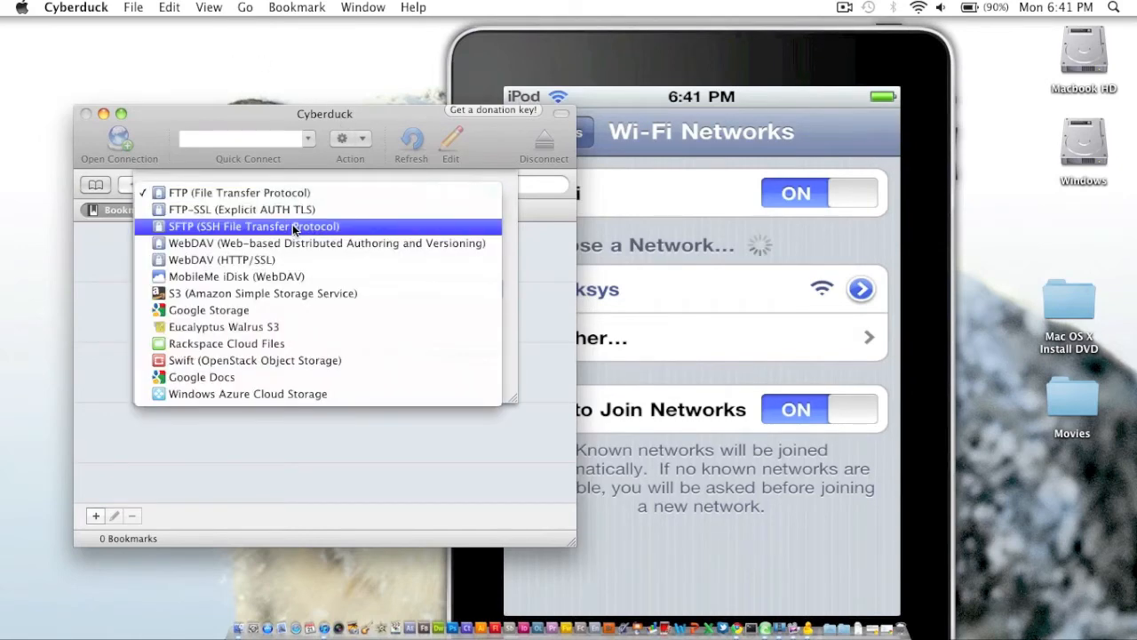
left_click(253, 225)
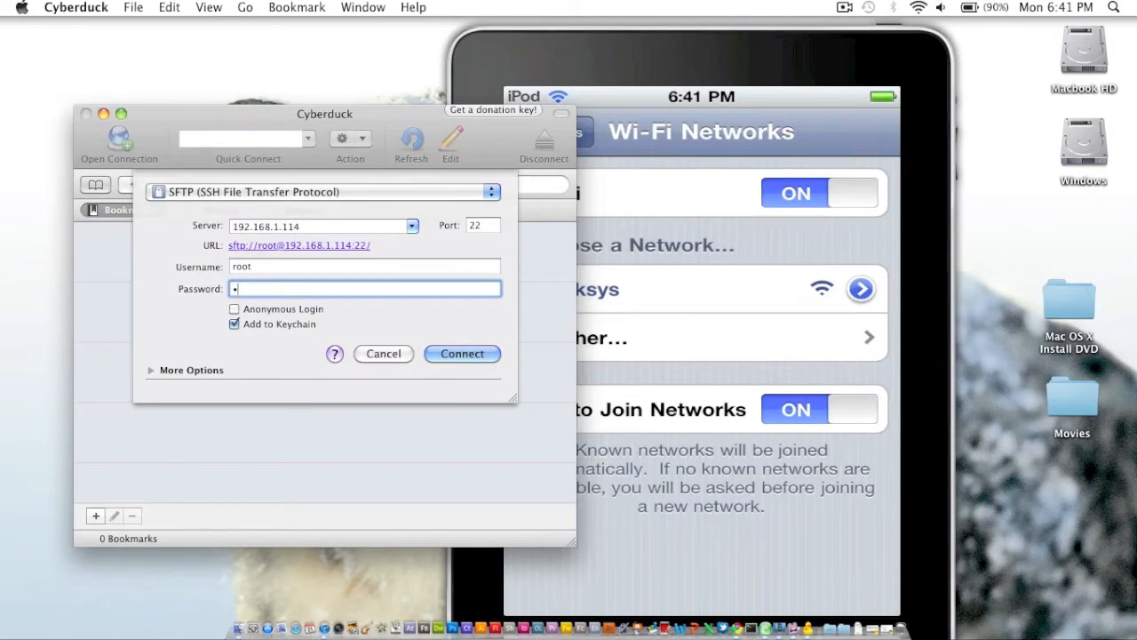
left_click(462, 354)
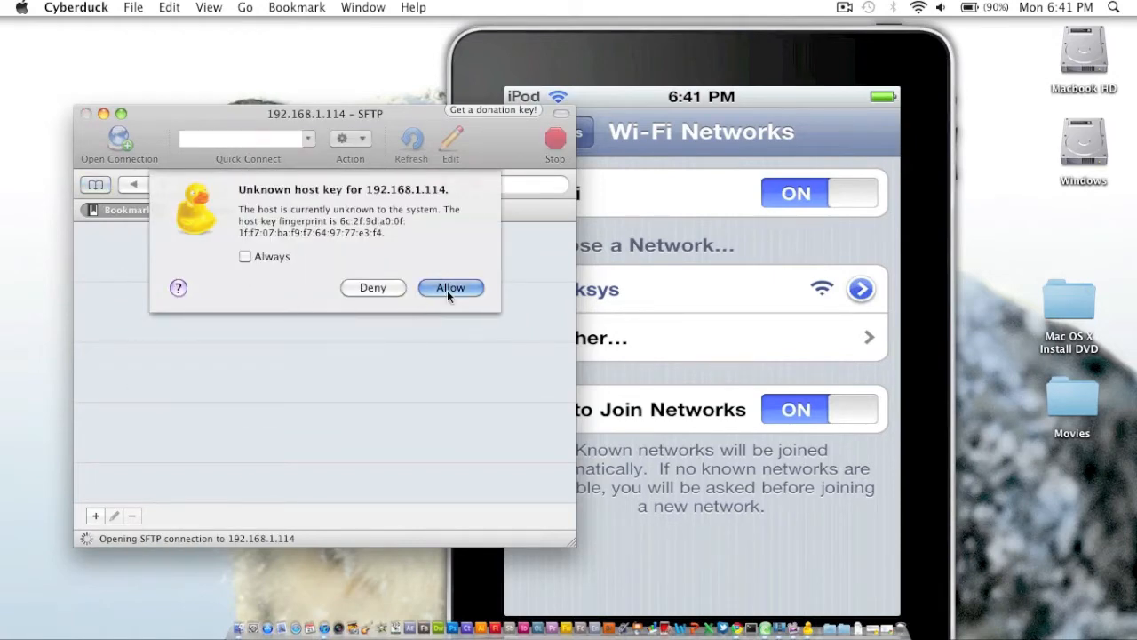
left_click(449, 288)
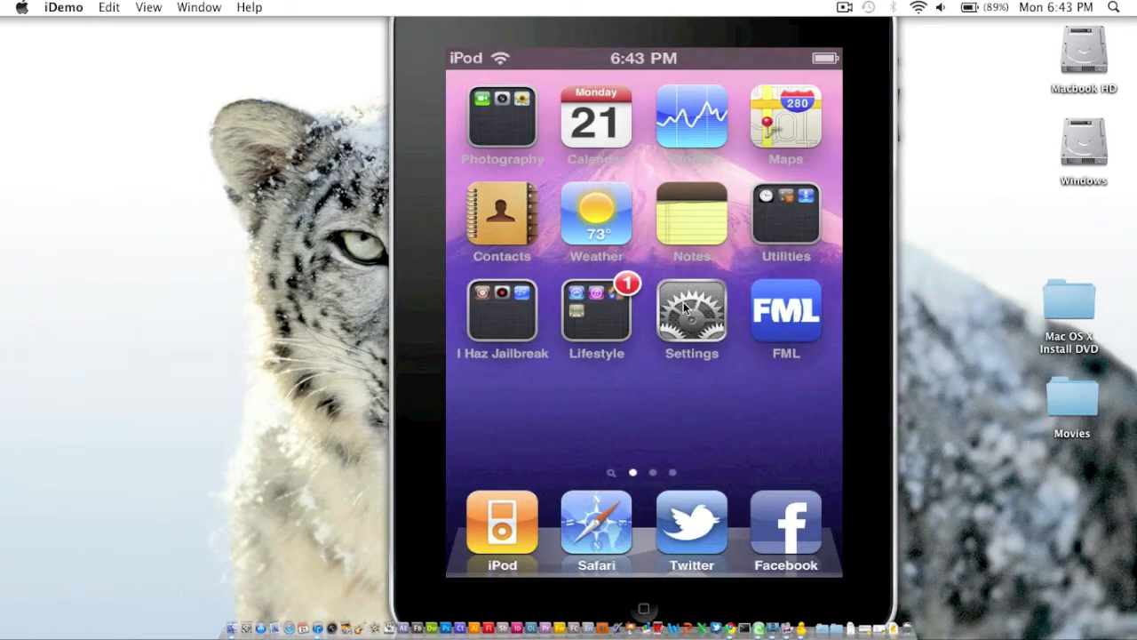
- Turn off the mirrored iPod display in iDemo, leaving the SFTP browser open
left_click(689, 311)
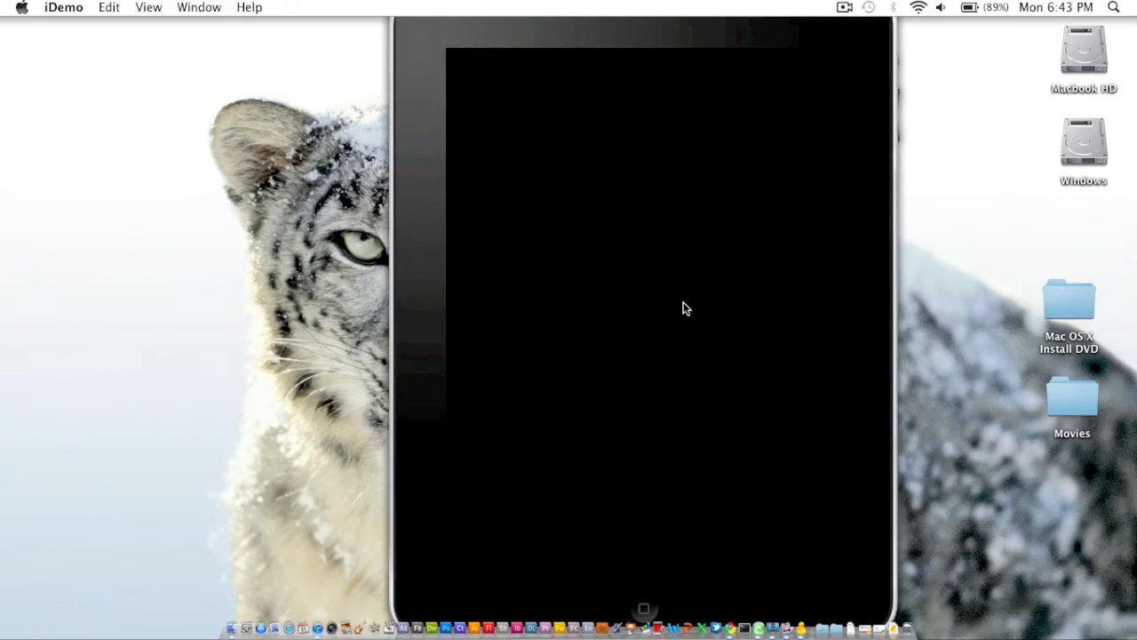
mouse_move(650, 629)
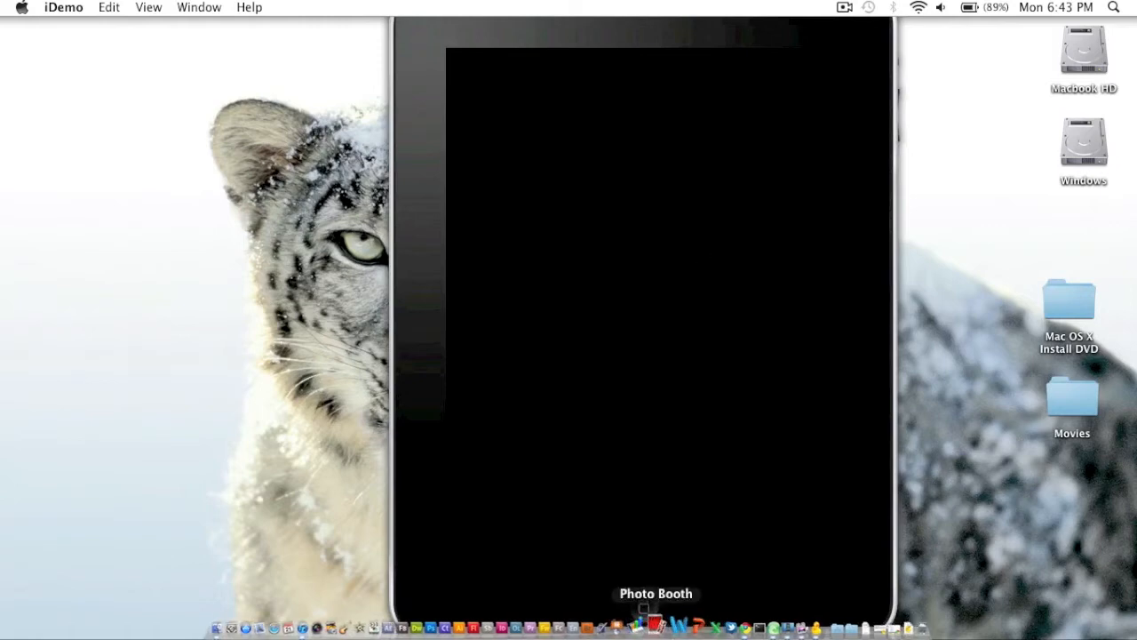
mouse_move(778, 618)
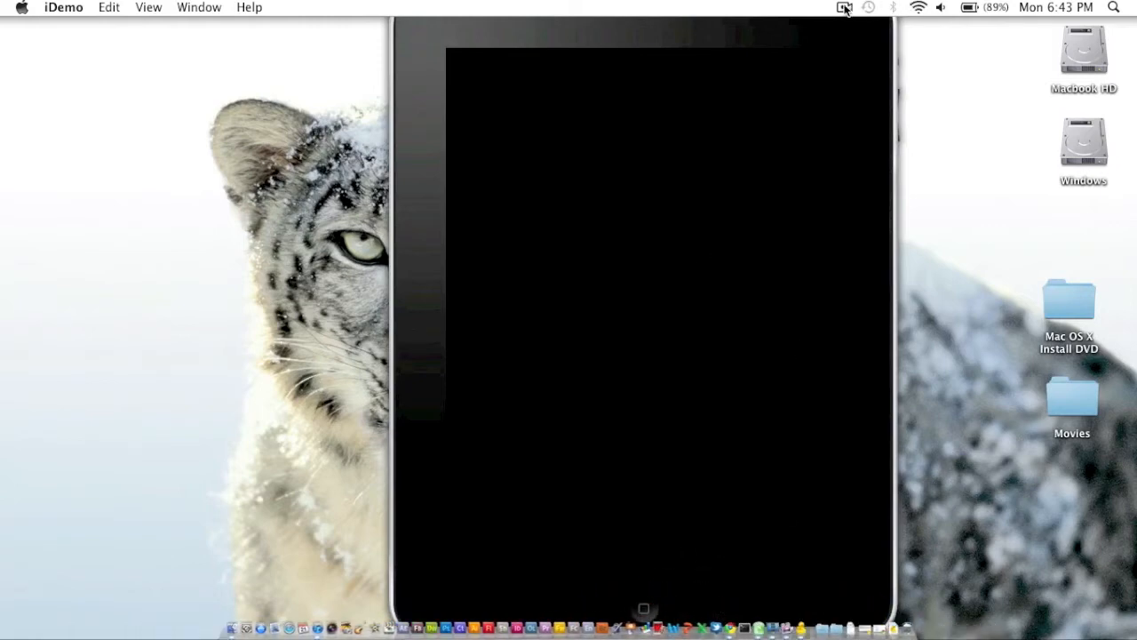
left_click(844, 7)
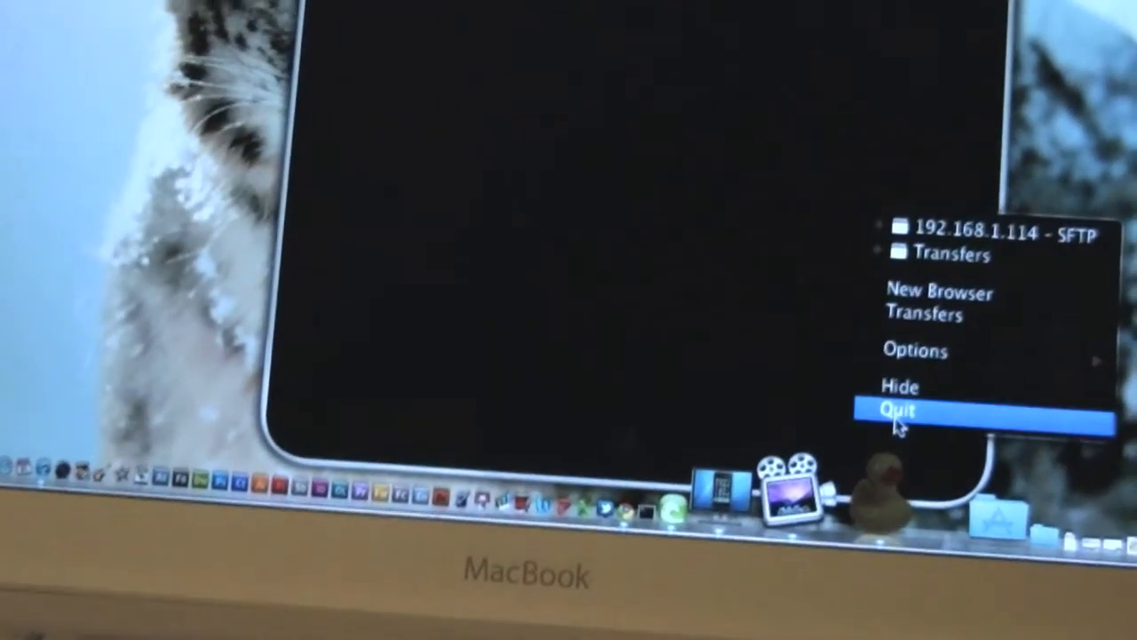
- Quit Cyberduck from the Dock with the SFTP session still open
left_click(896, 409)
type("disk a")
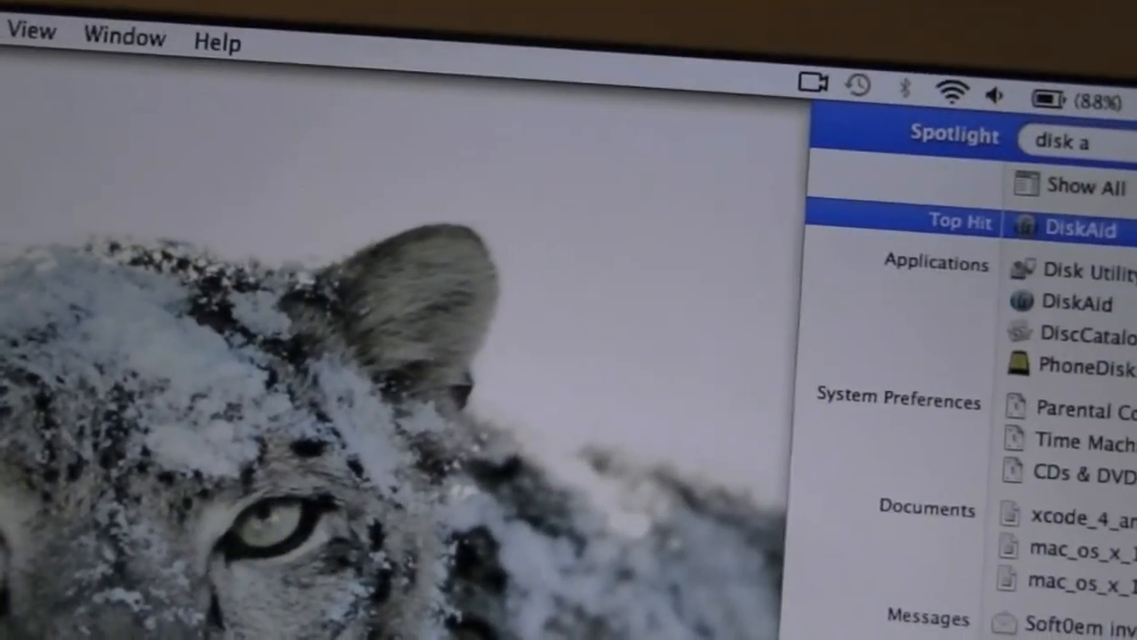
- Launch DiskAid from the Spotlight results so it waits for a USB device
left_click(1073, 228)
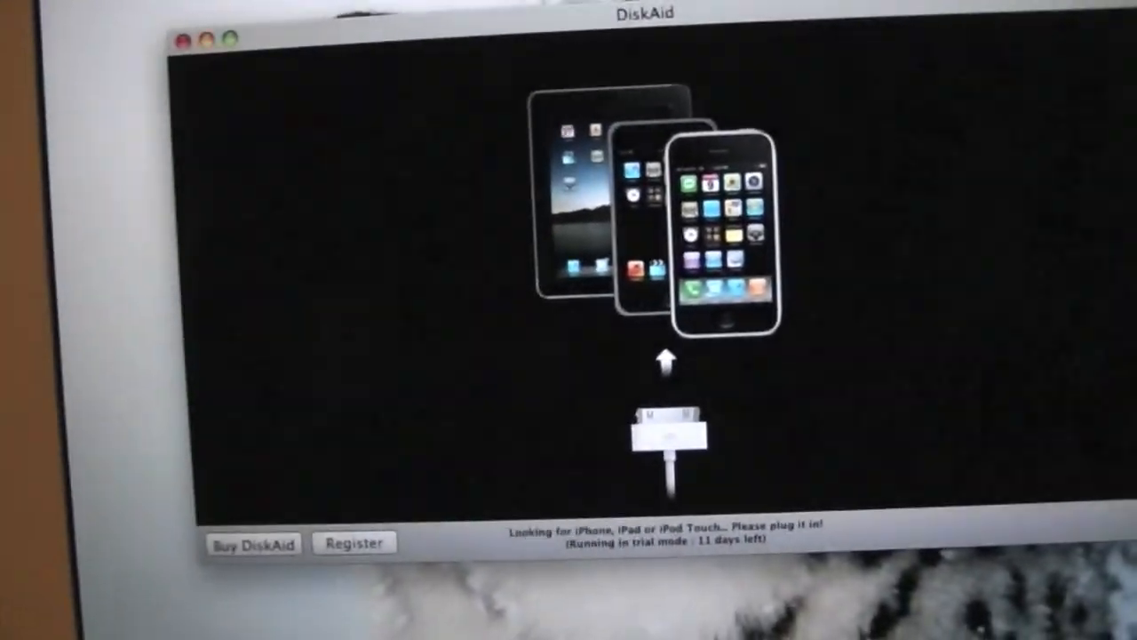